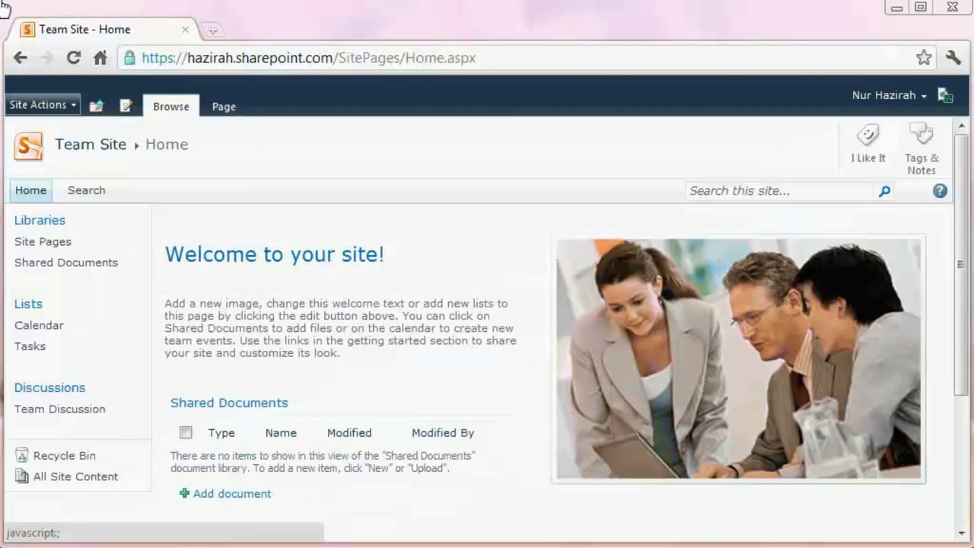
{"action": "mouse_move", "coordinate": [43, 104]}
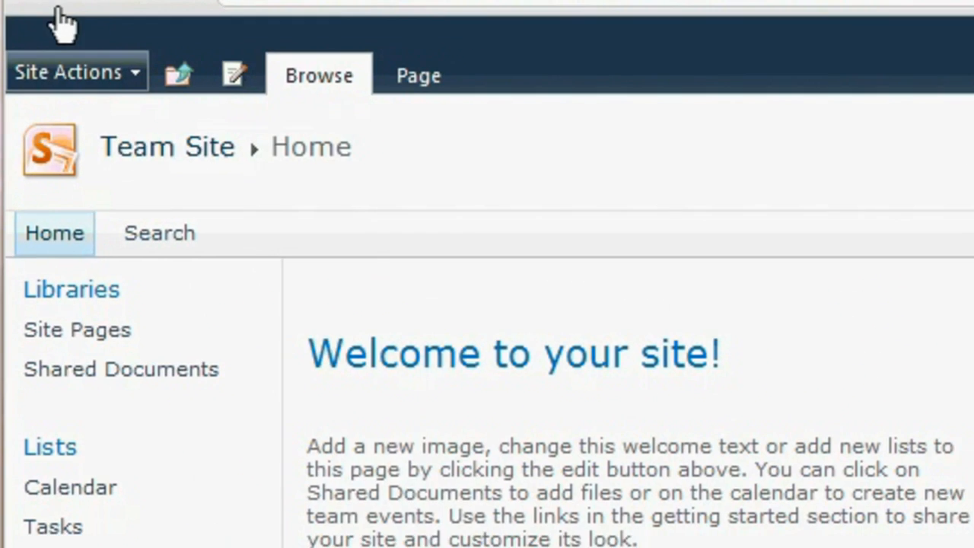
Step: Expand the Site Actions menu on the team site home page
{"action": "left_click", "coordinate": [73, 71]}
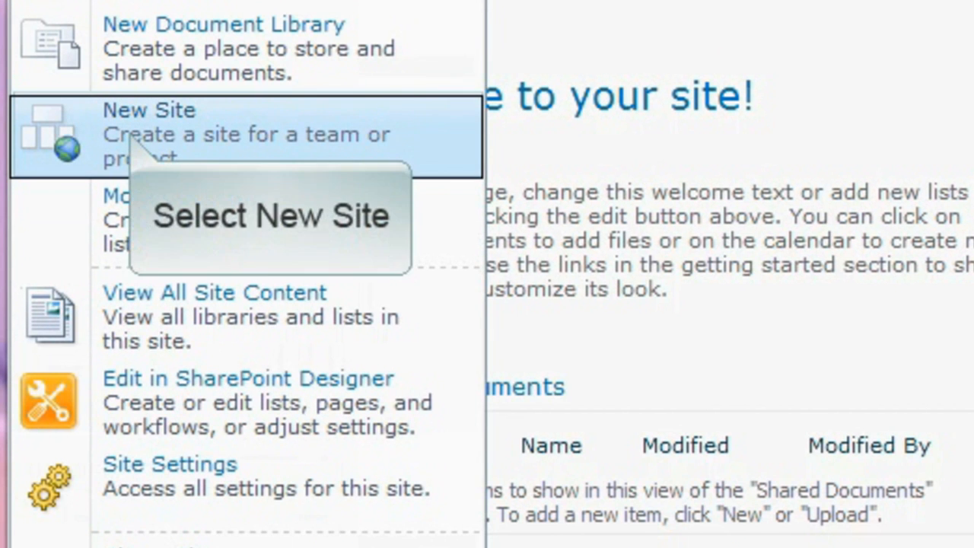
Step: Start a new site and browse all installed site templates in the Create window
{"action": "left_click", "coordinate": [149, 110]}
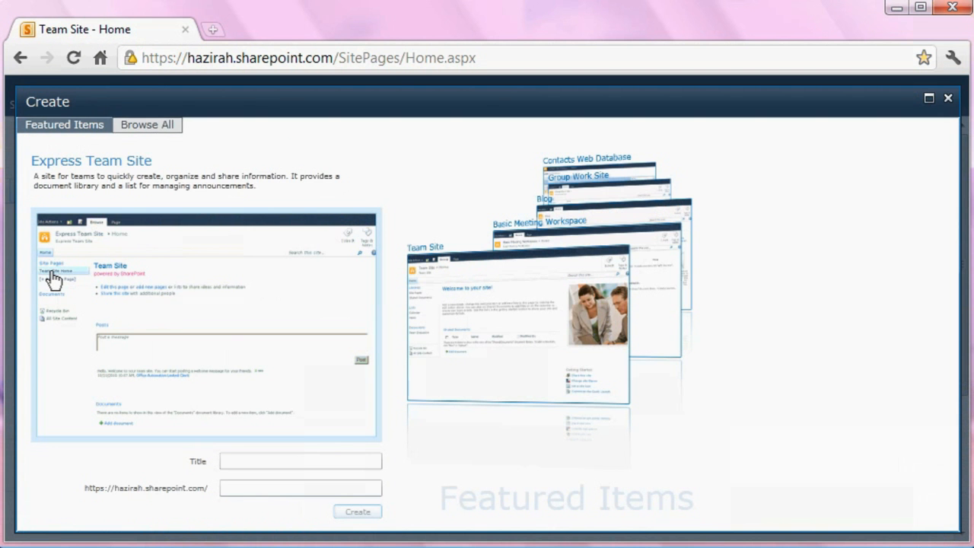
{"action": "mouse_move", "coordinate": [146, 125]}
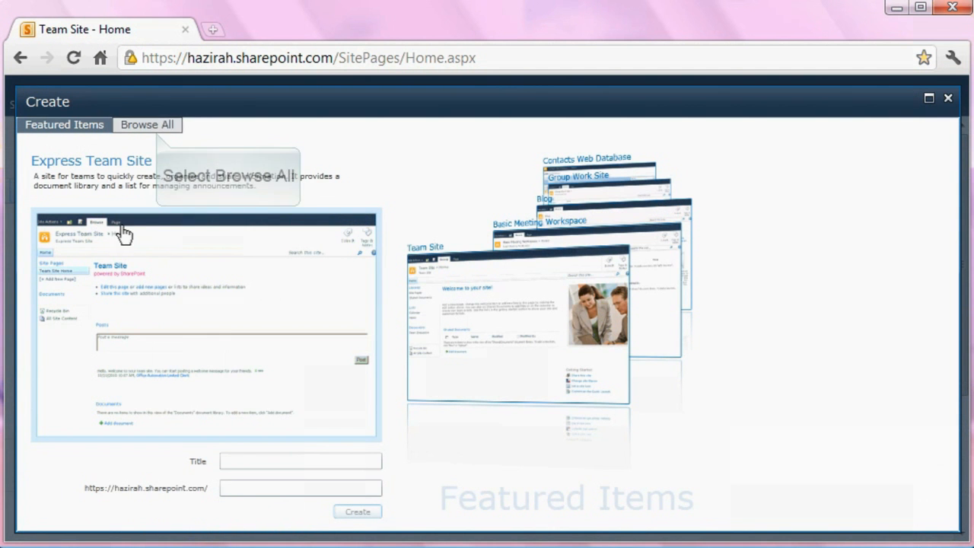
{"action": "left_click", "coordinate": [146, 125]}
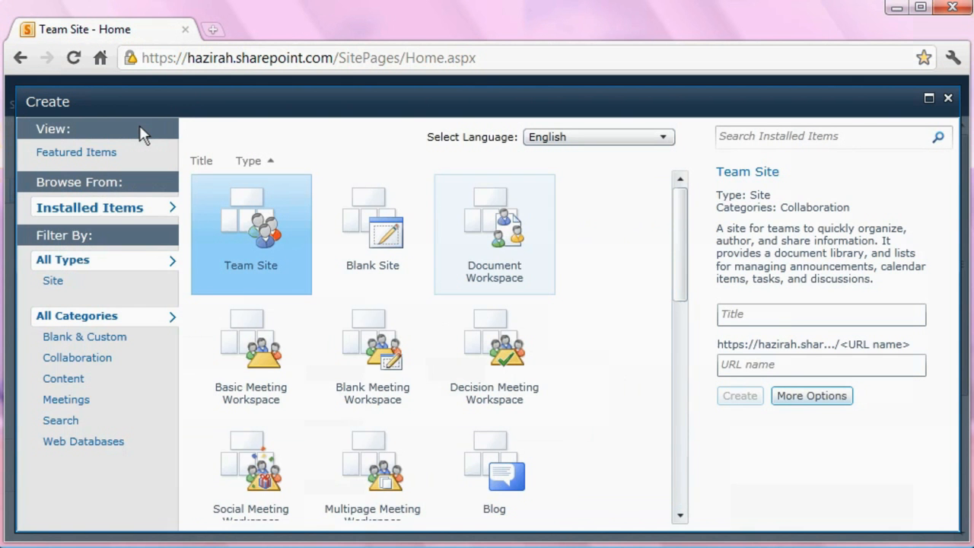
{"action": "mouse_move", "coordinate": [483, 236]}
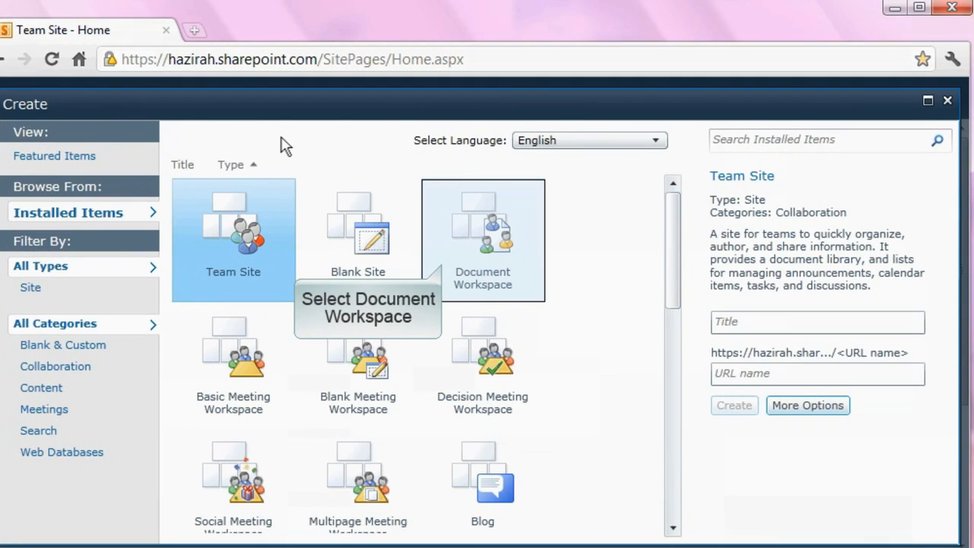
Step: Create a Document Workspace site titled 'Demo Tutorial' with URL name 'demo'
{"action": "left_click", "coordinate": [483, 229]}
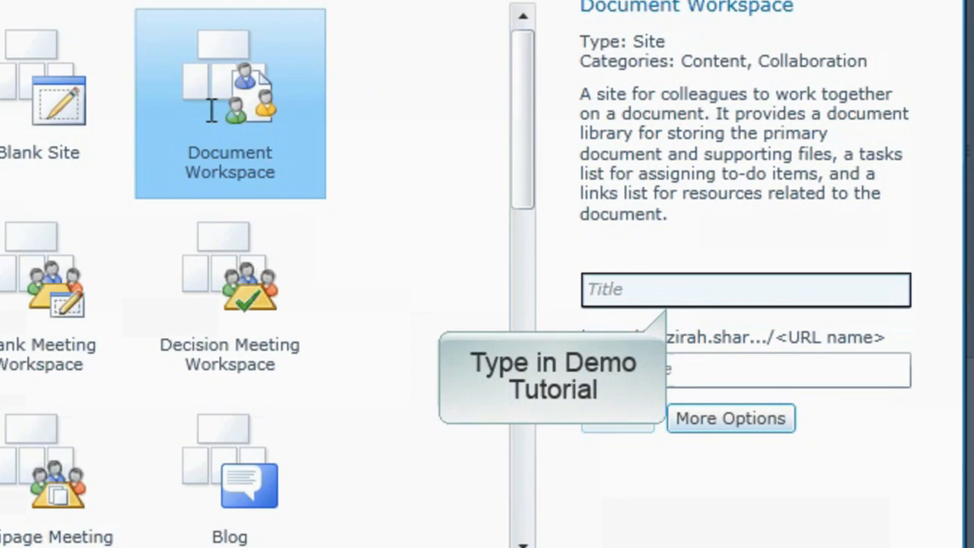
{"action": "scroll", "scroll_direction": "down", "scroll_amount": 3}
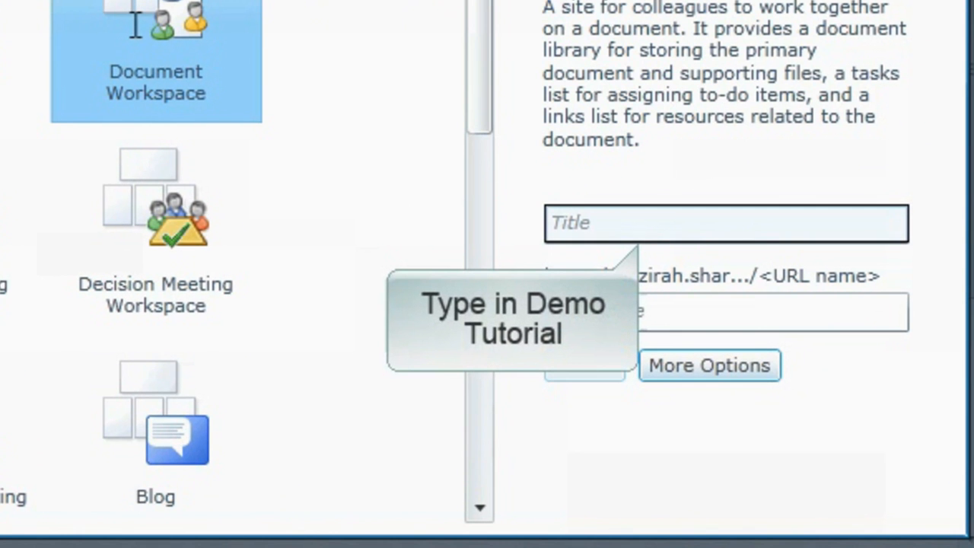
{"action": "mouse_move", "coordinate": [318, 37]}
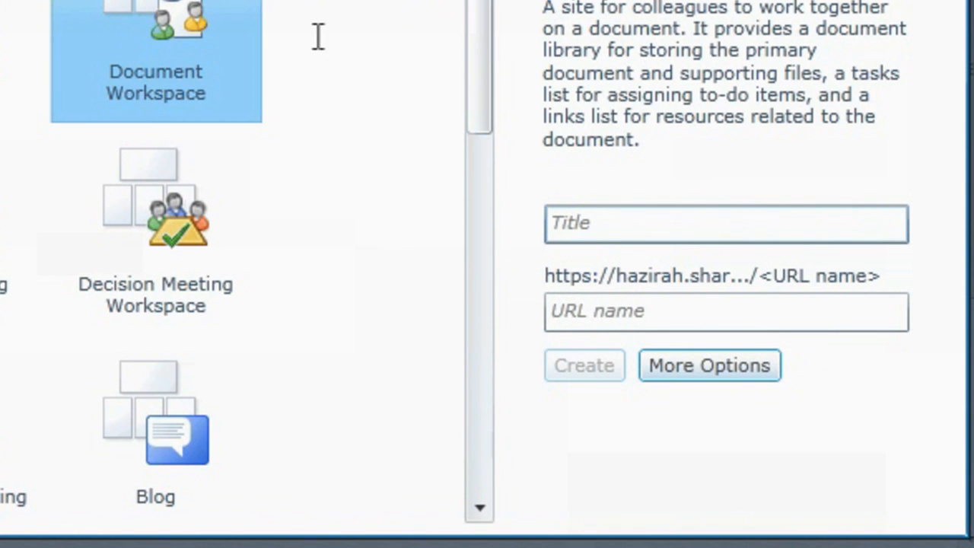
{"action": "type", "text": "D"}
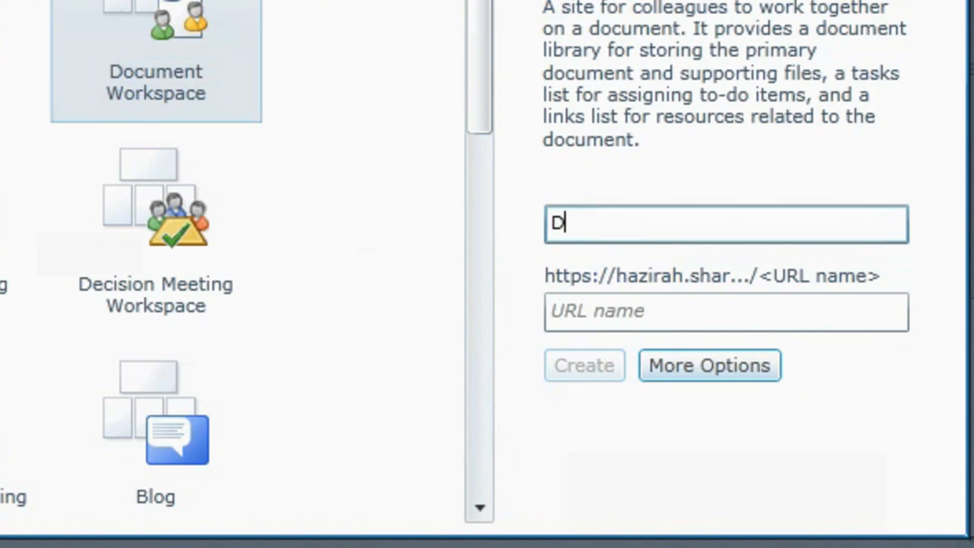
{"action": "type", "text": "emo Tut"}
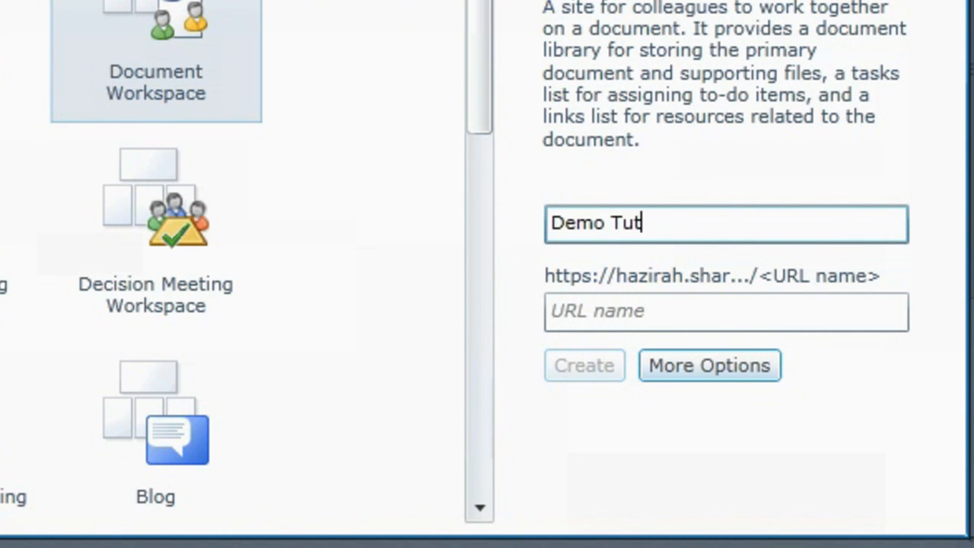
{"action": "type", "text": "orial"}
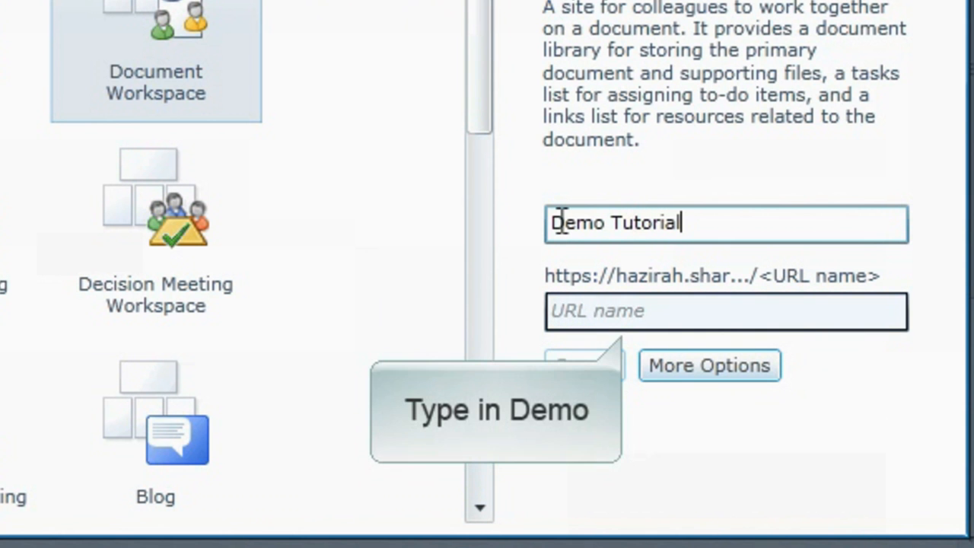
{"action": "type", "text": "d"}
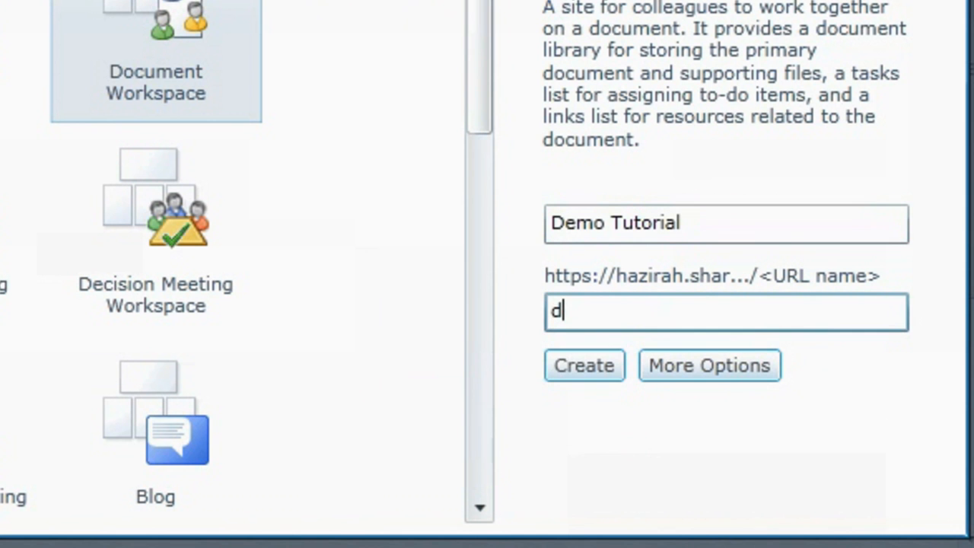
{"action": "type", "text": "em"}
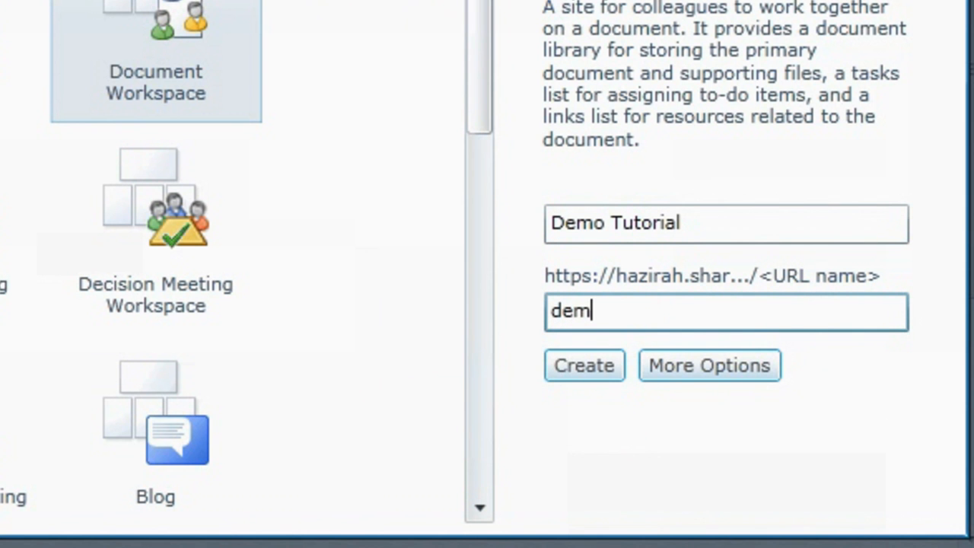
{"action": "type", "text": "o"}
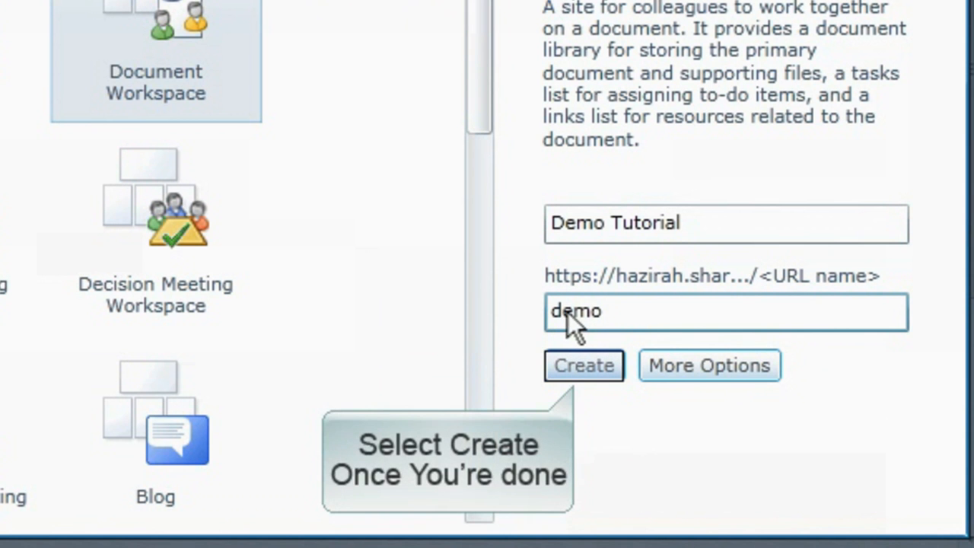
{"action": "left_click", "coordinate": [585, 365]}
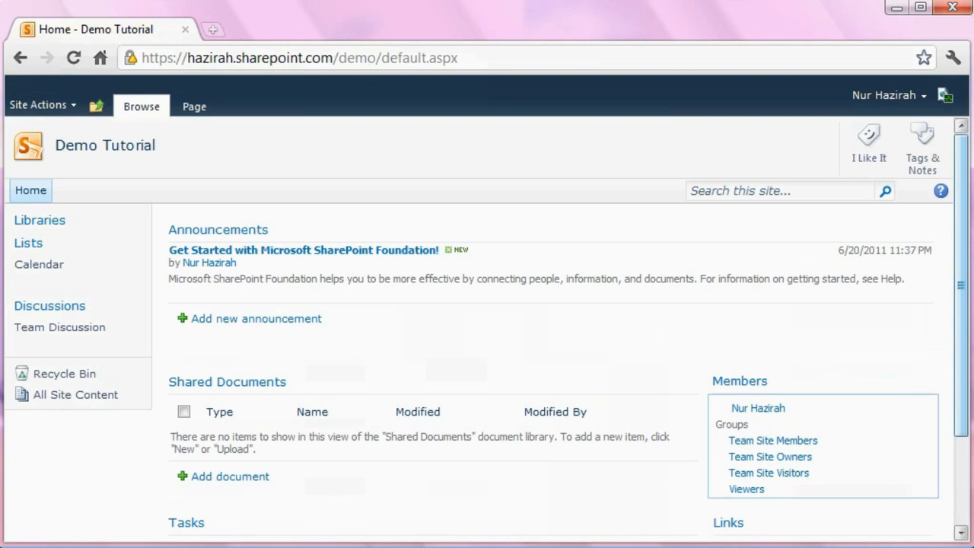